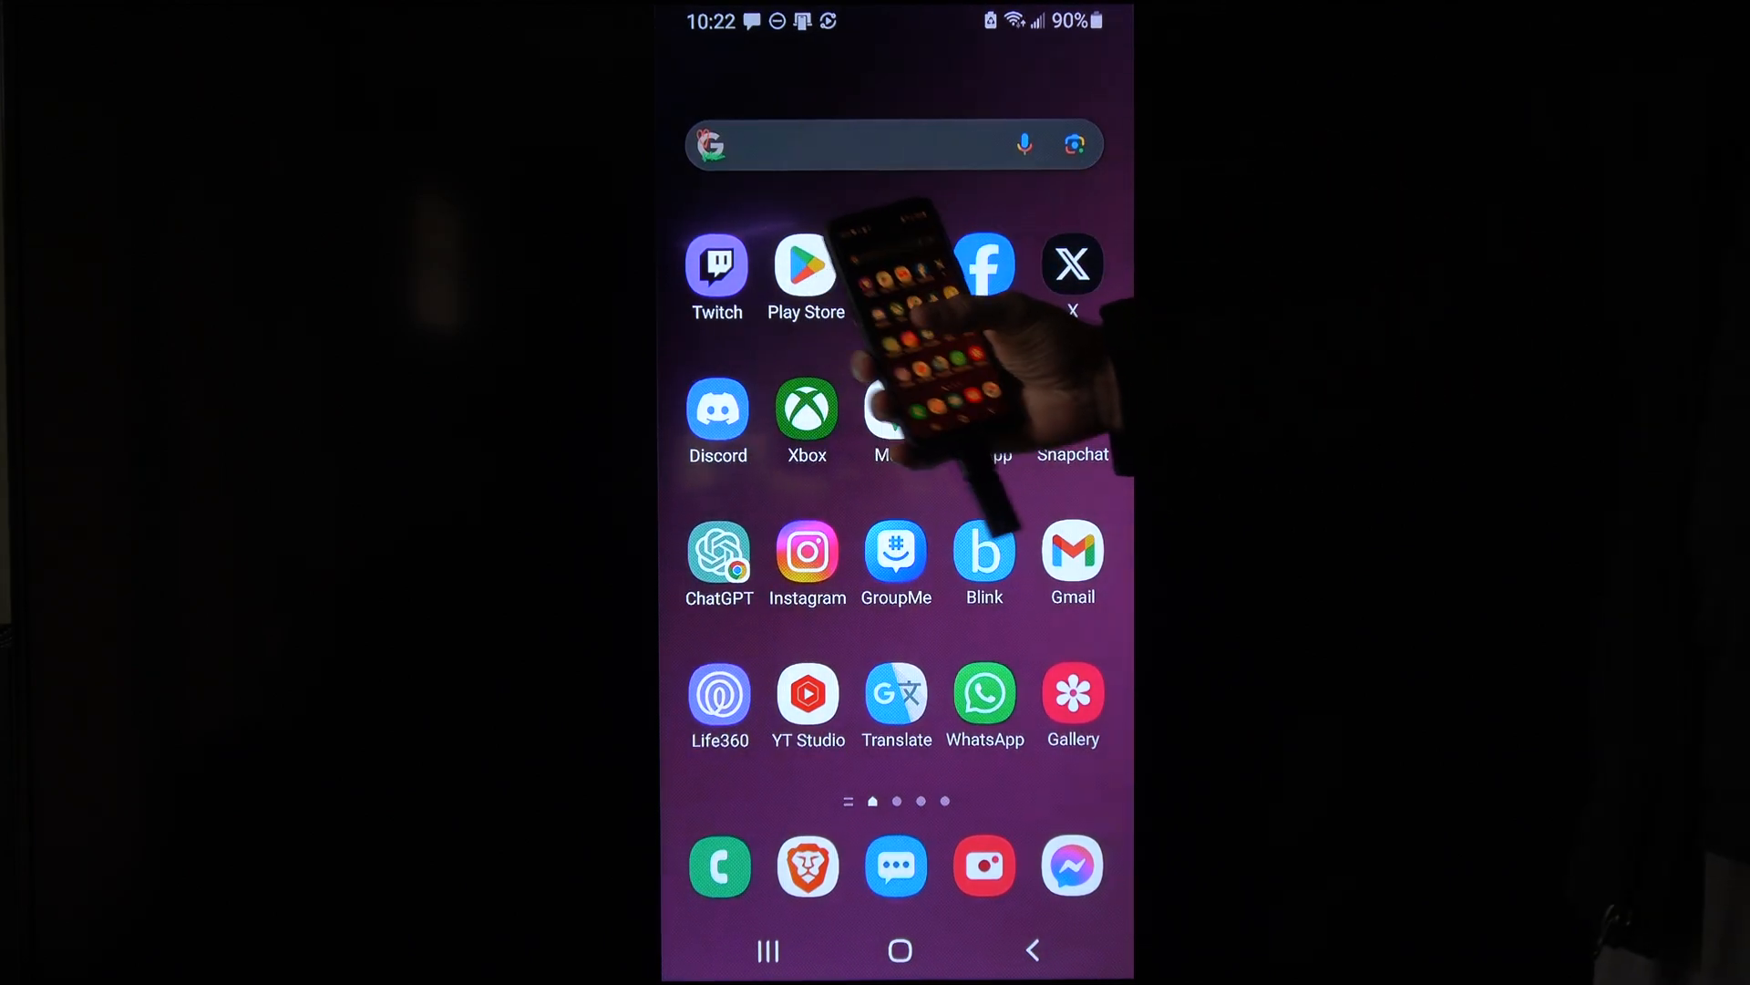
- Launch the Xbox app from the home screen and show the Social section's Parties list
click(806, 264)
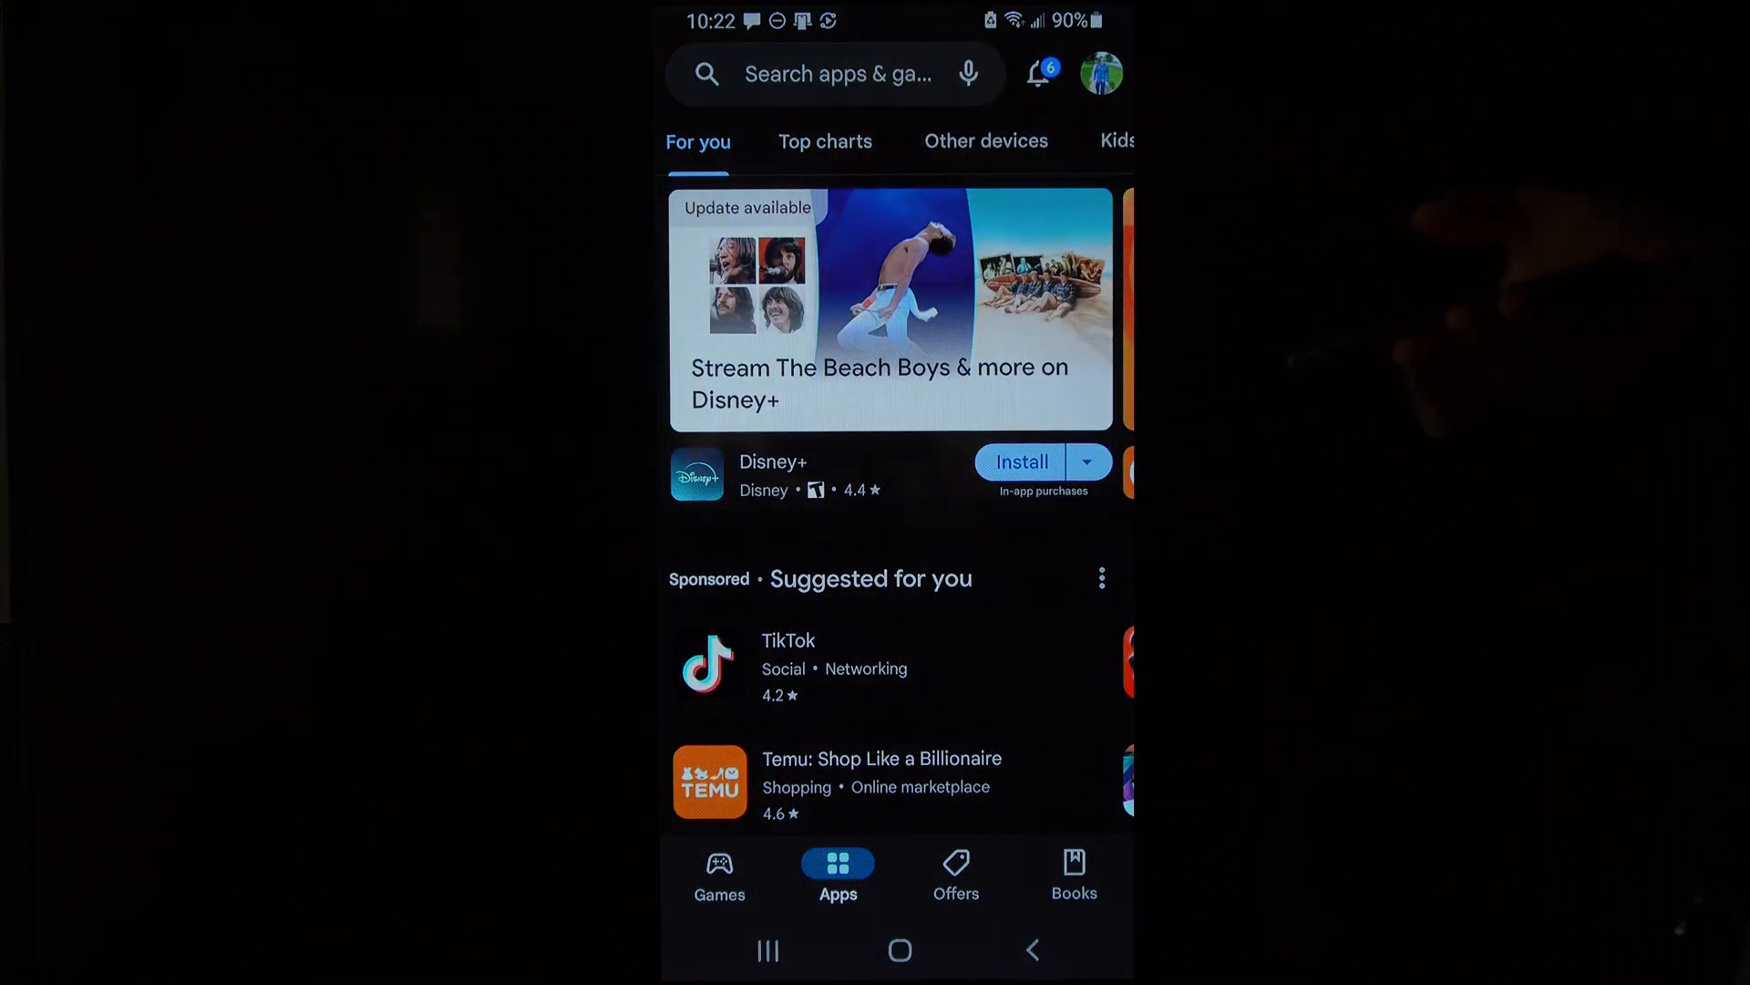
click(899, 950)
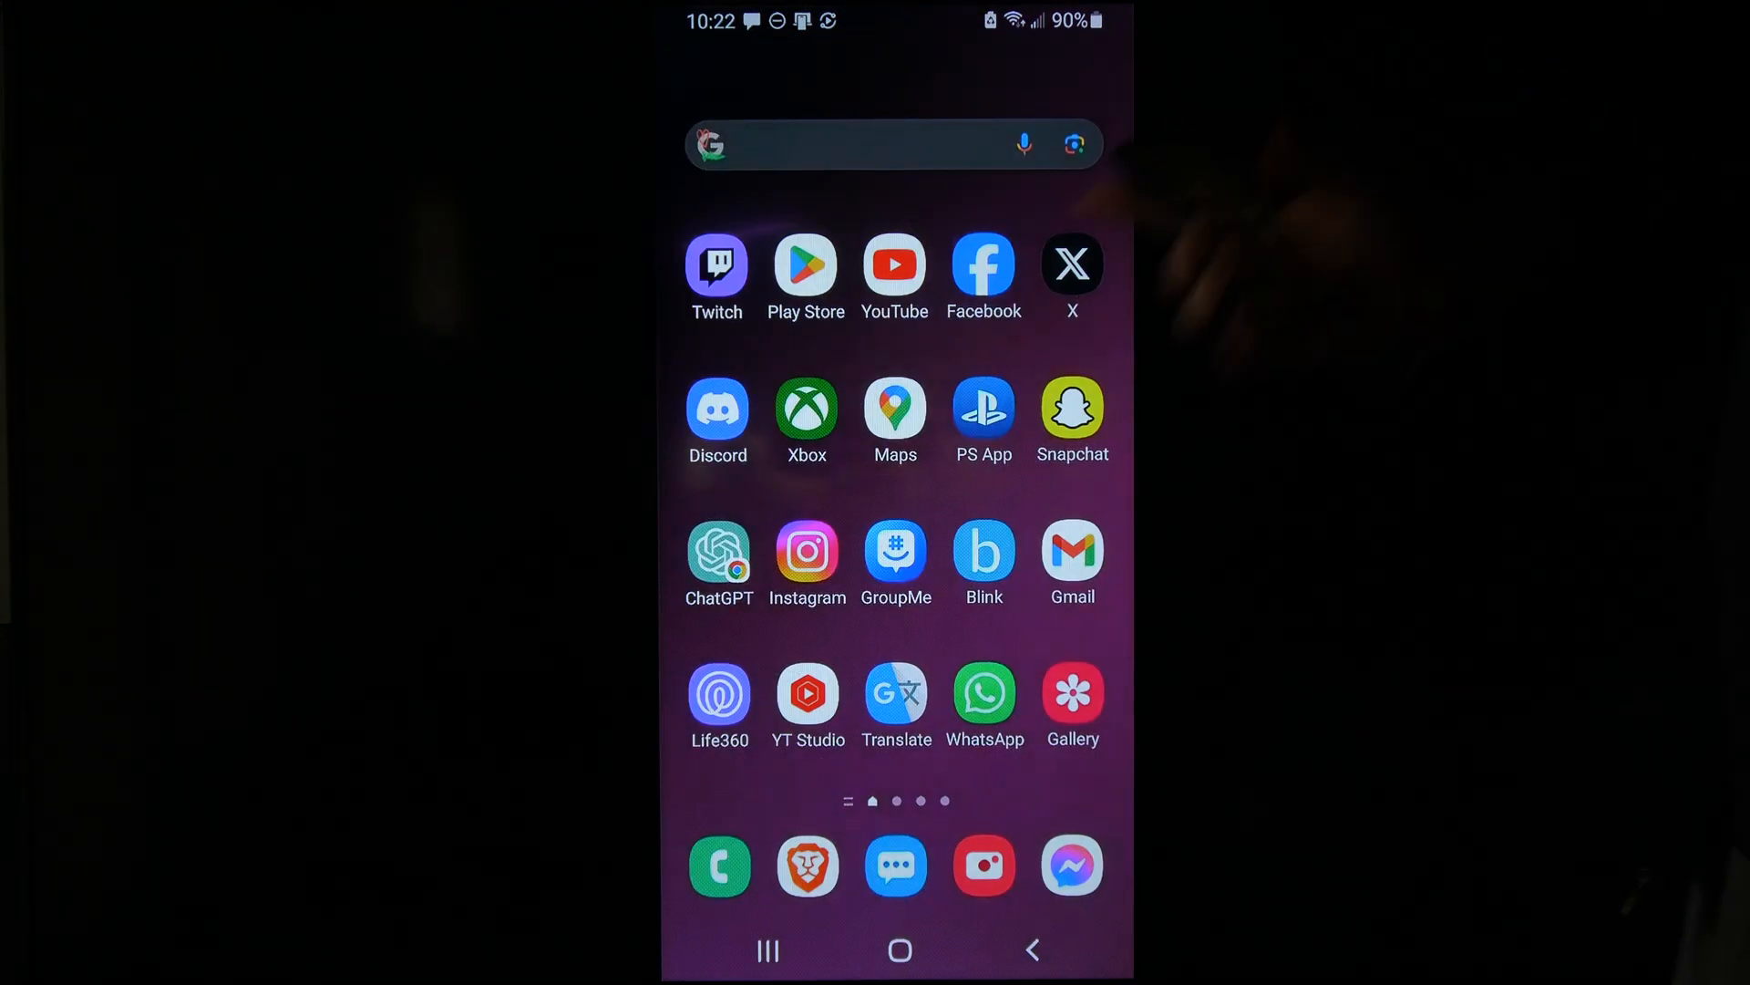
click(806, 406)
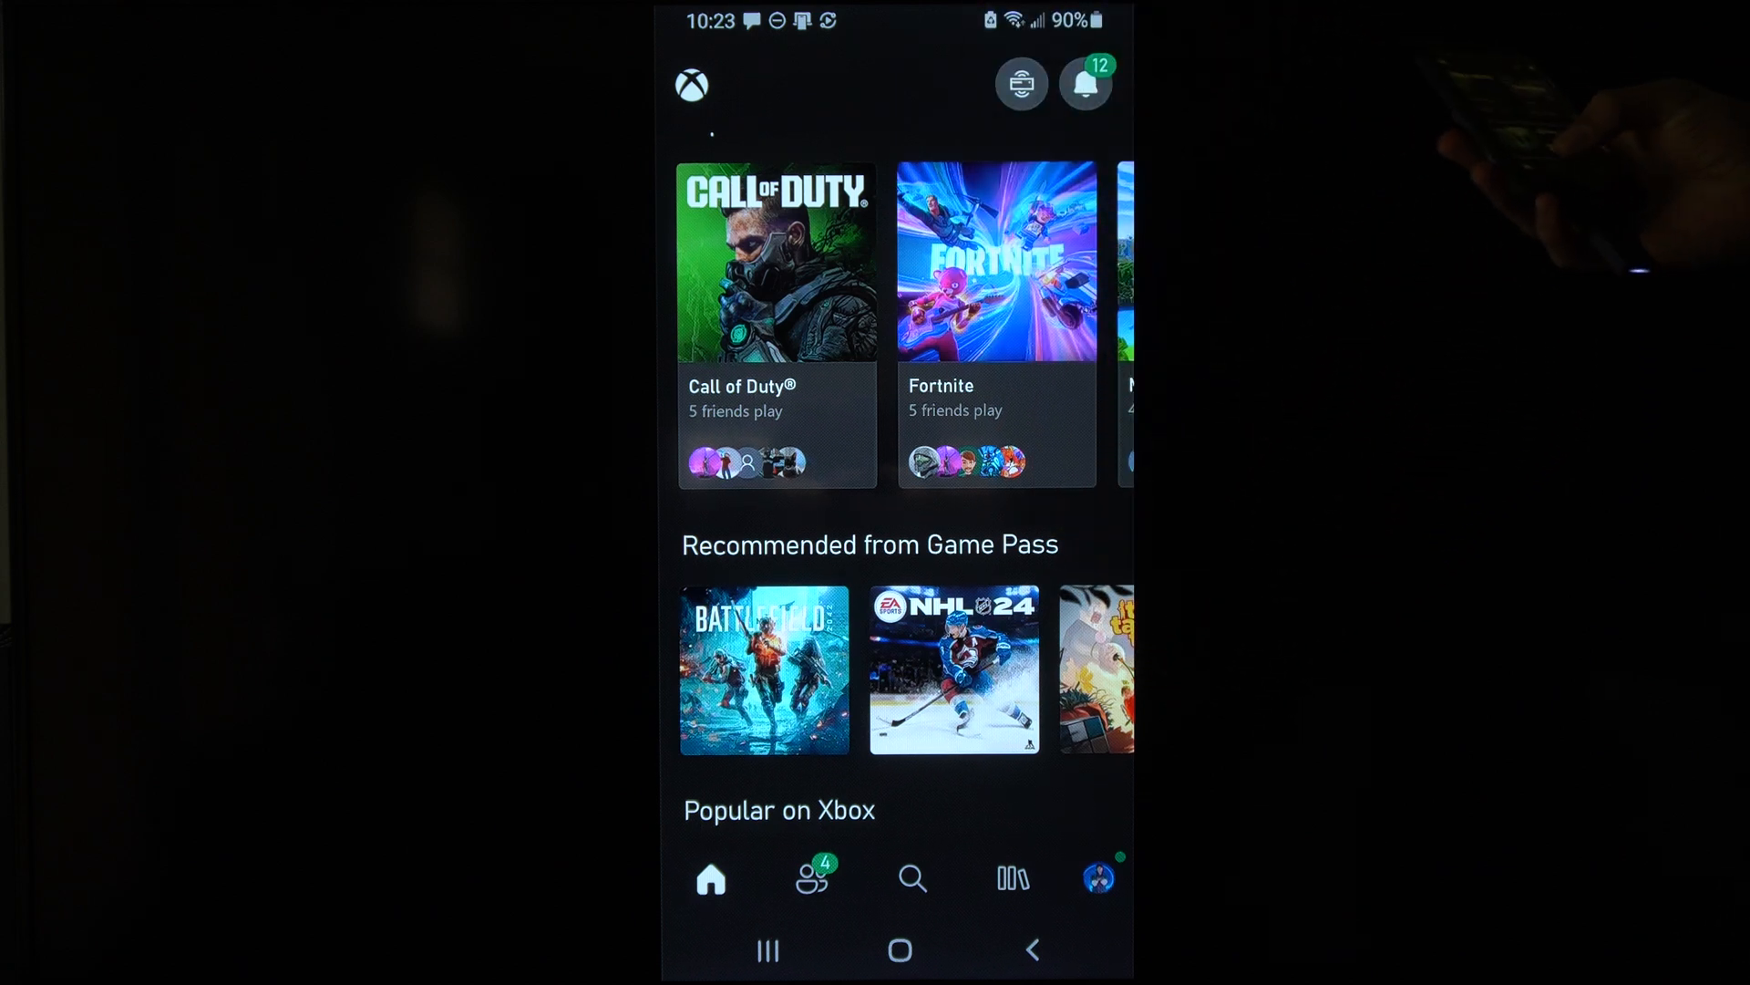
click(811, 877)
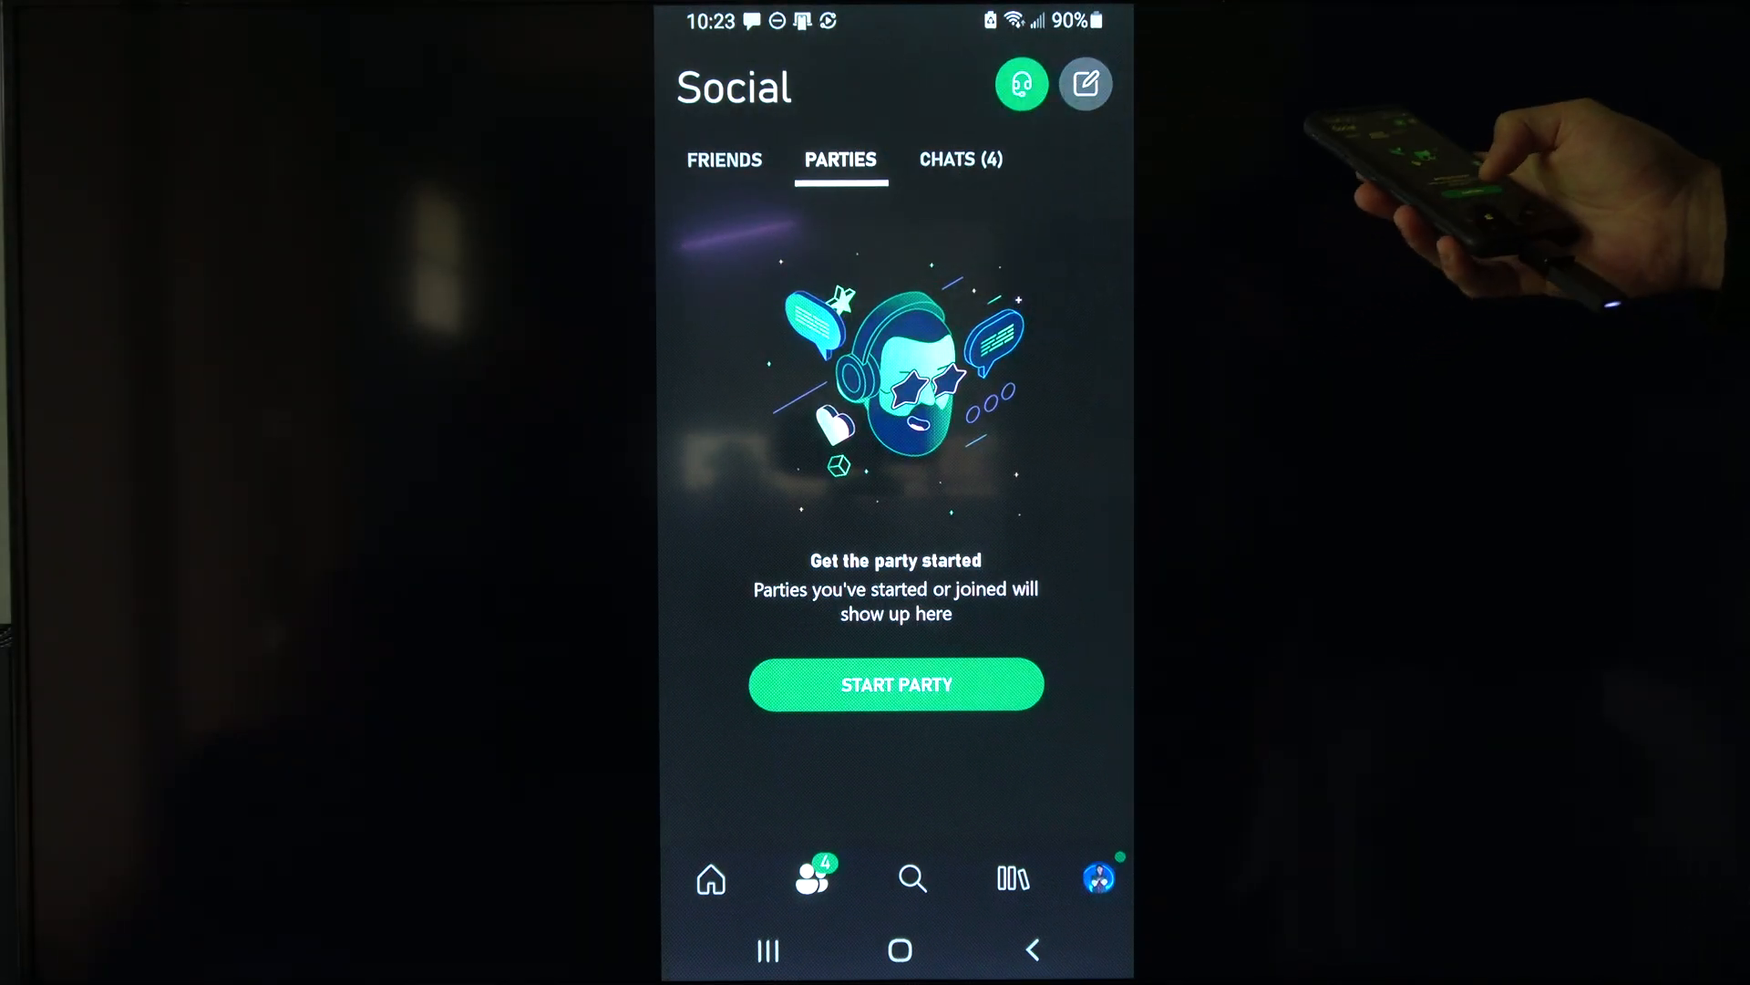
- Start a new voice party and make it invite-only via More options
click(895, 684)
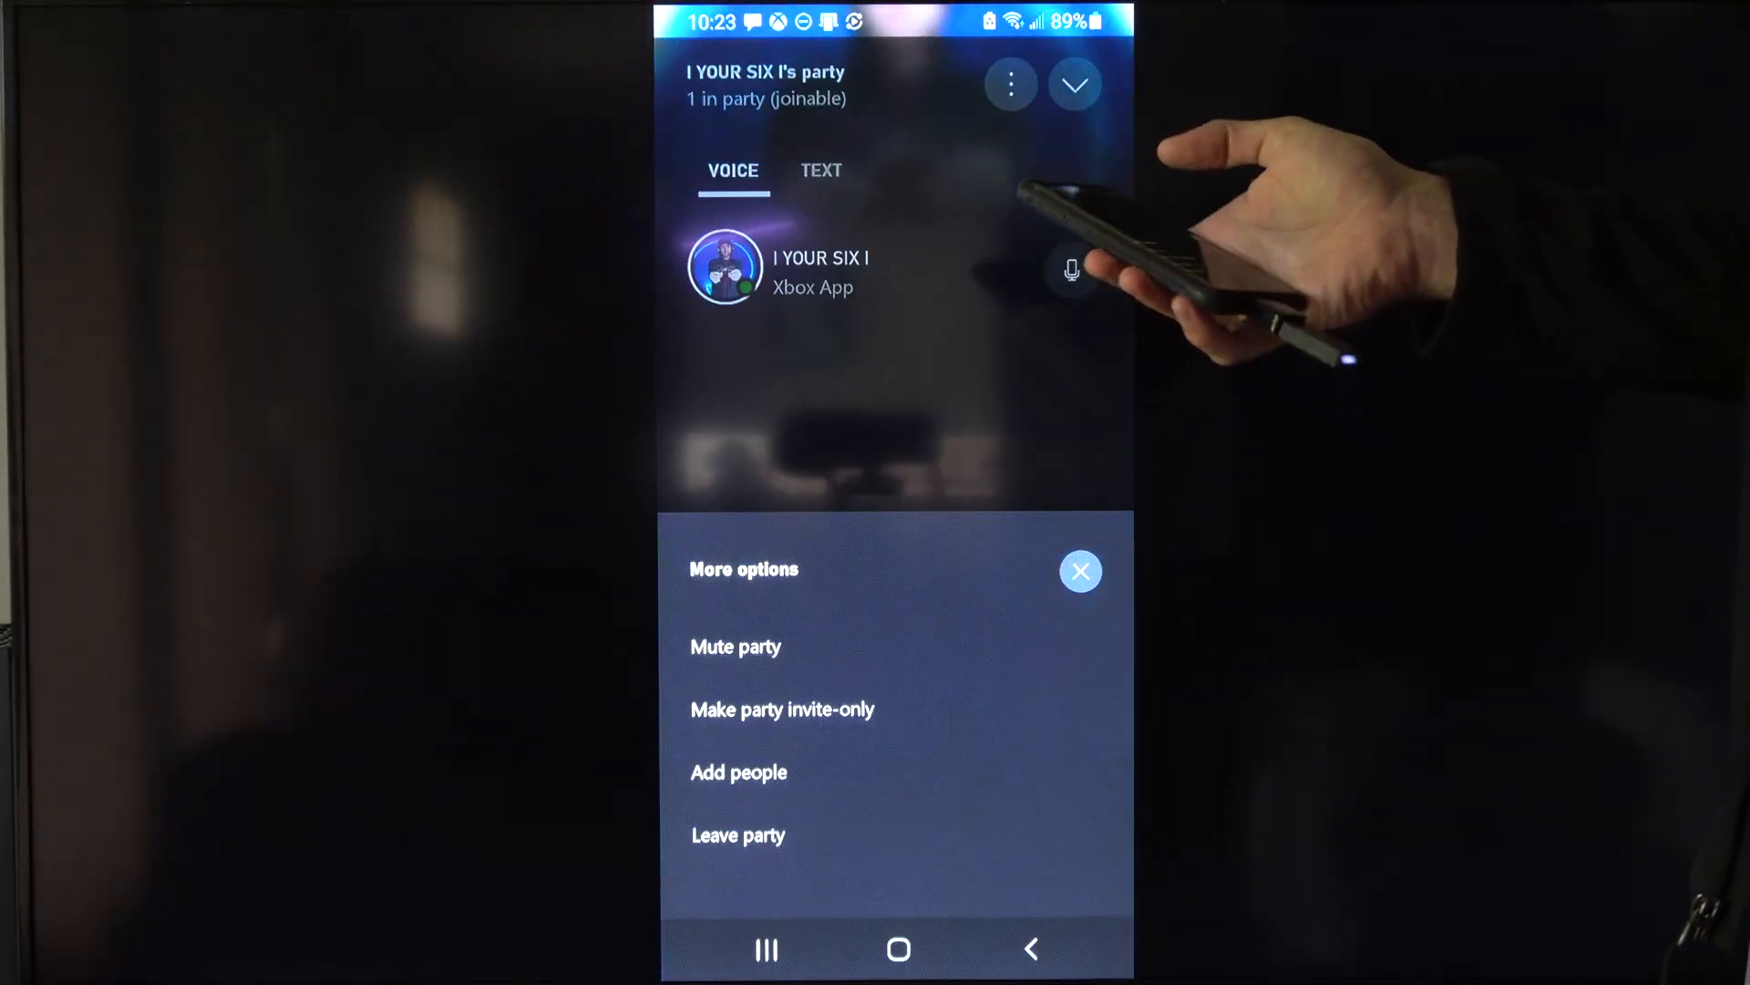
click(782, 709)
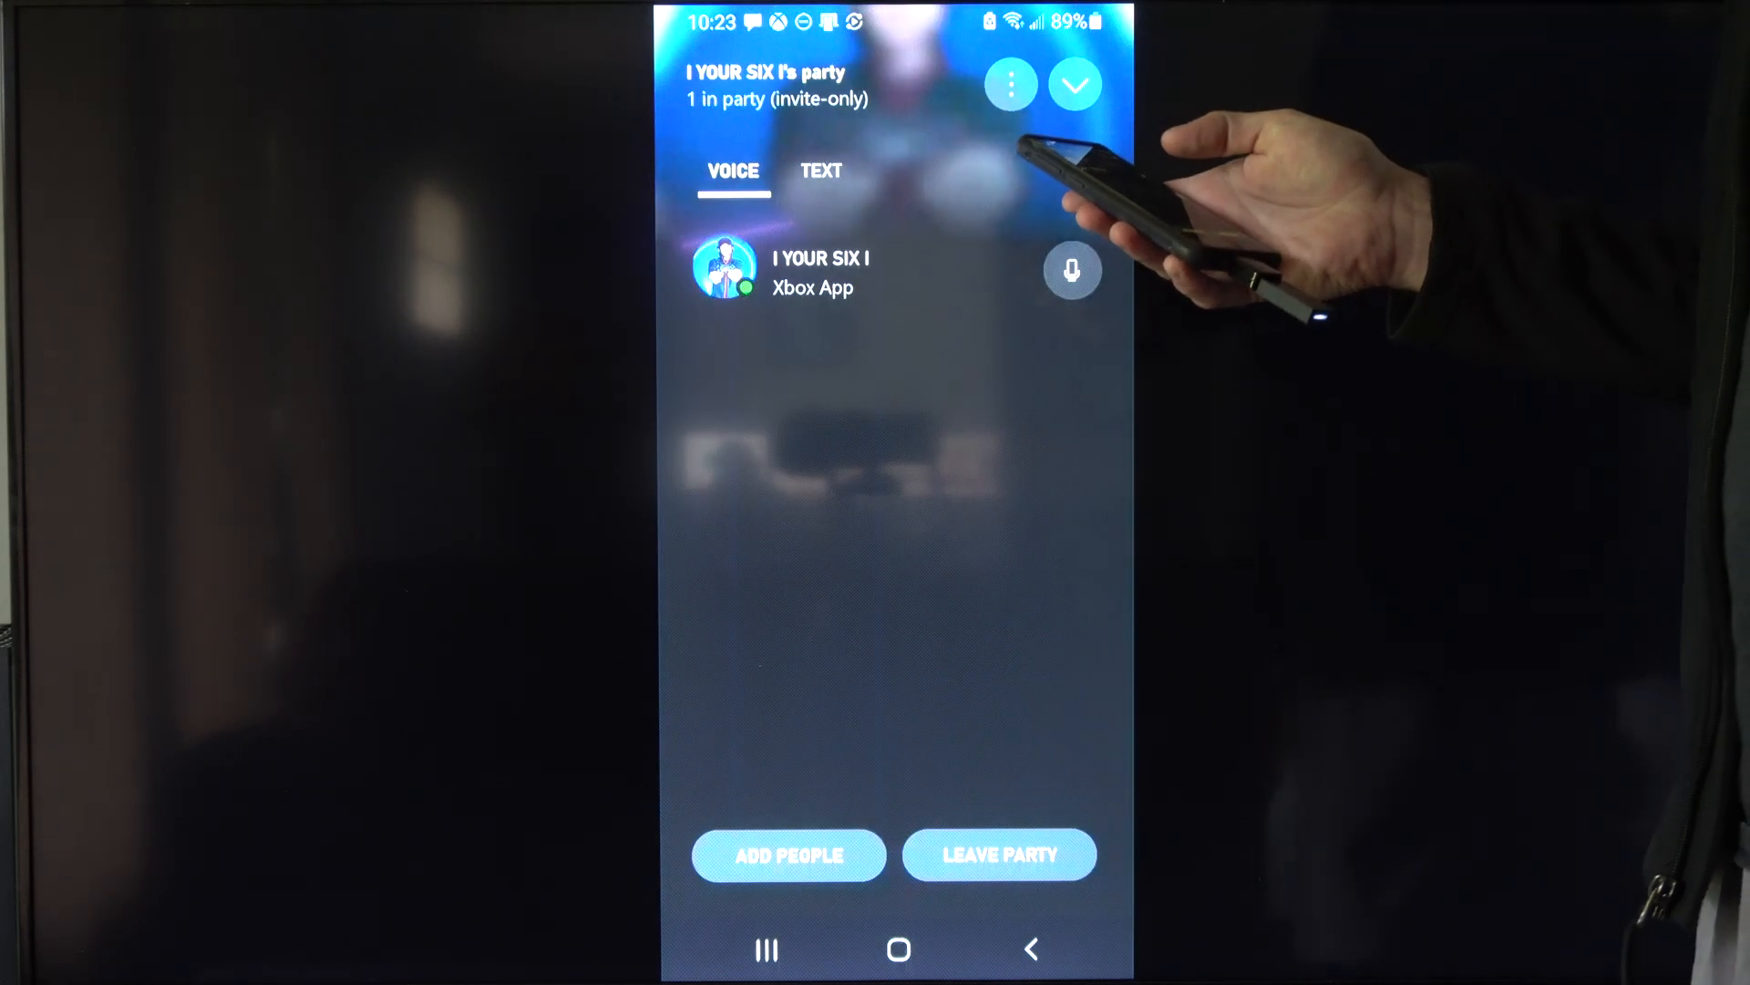